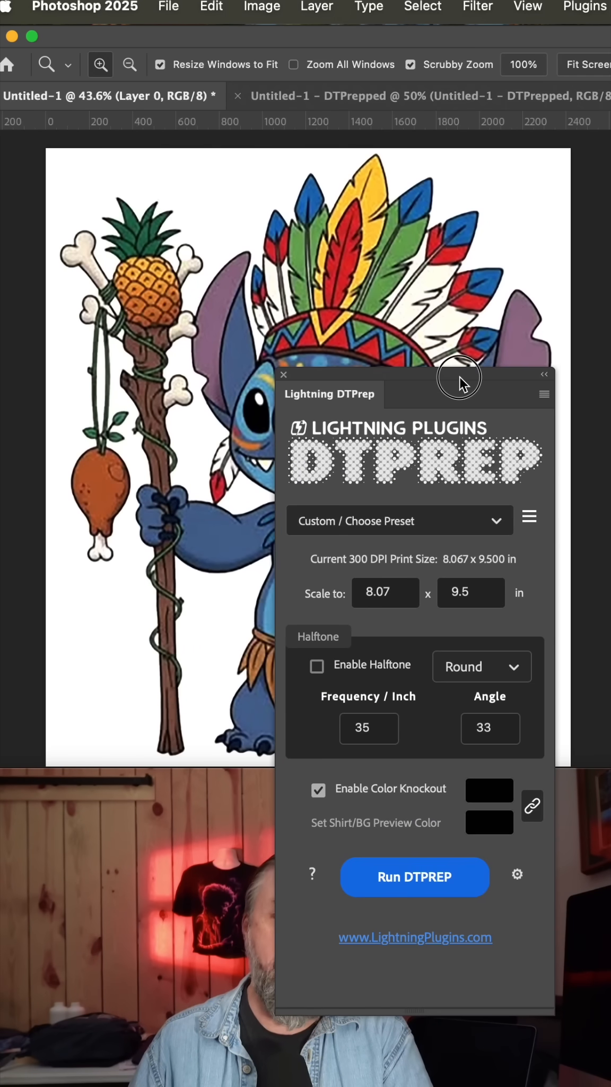
mouse_move(361, 458)
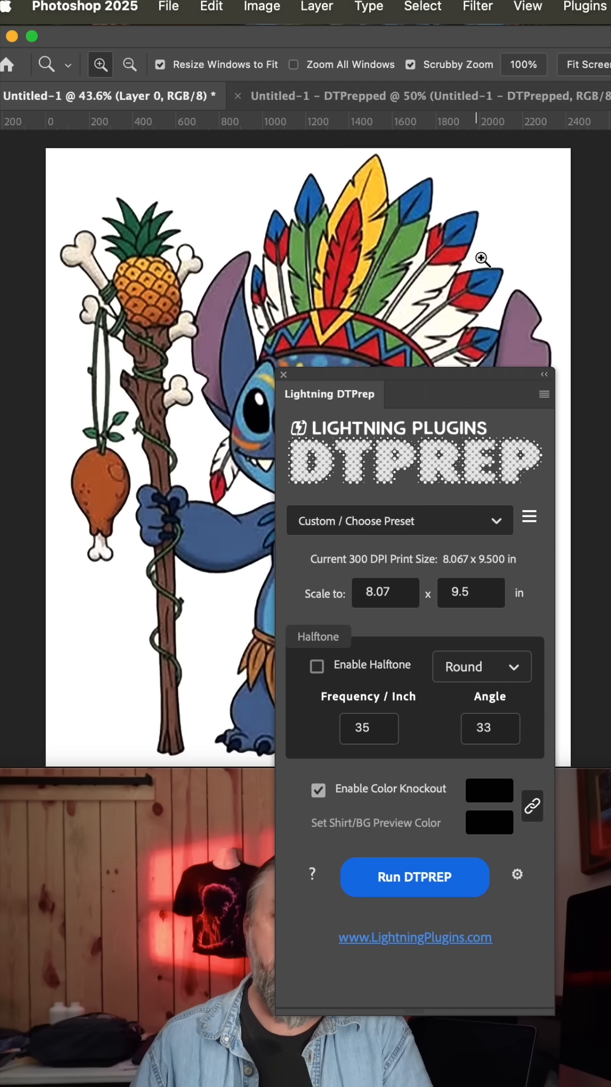
mouse_move(527, 214)
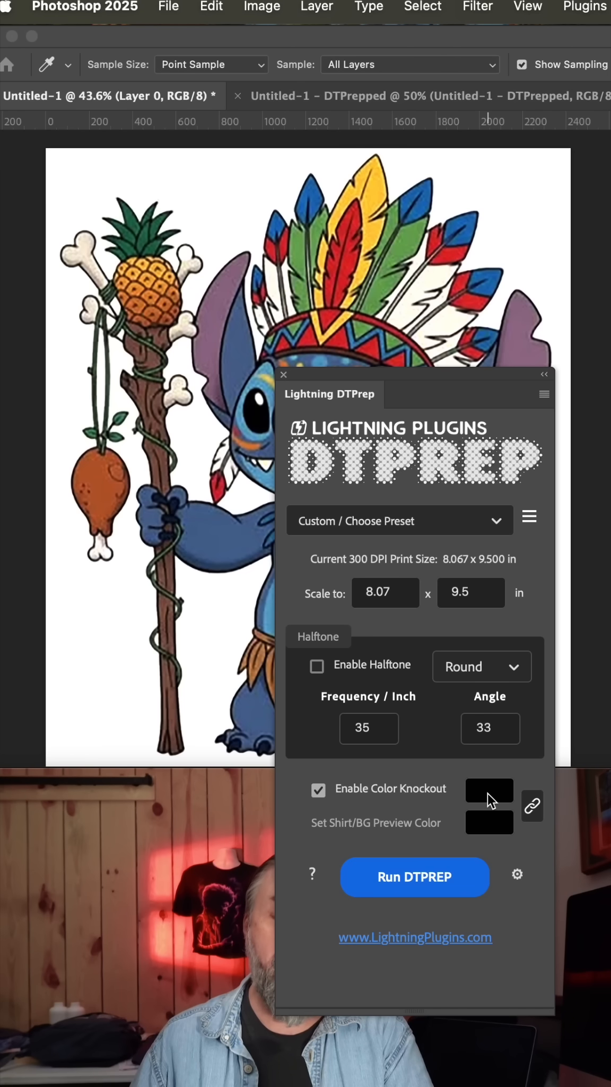
mouse_move(519, 185)
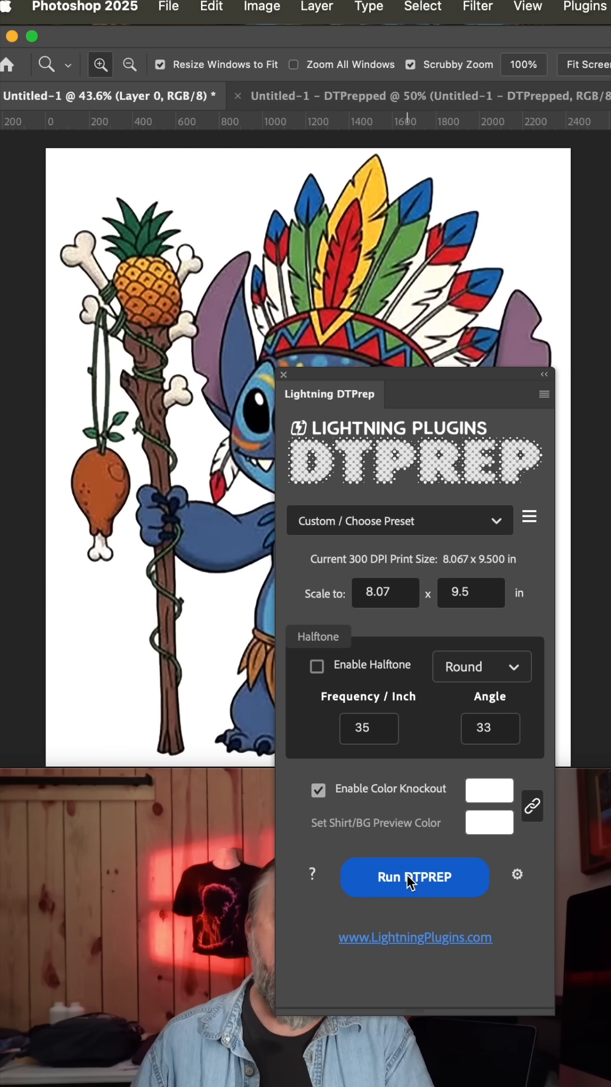
Run the DTPrep knockout, reset its sliders to defaults and preview it on transparency
click(415, 877)
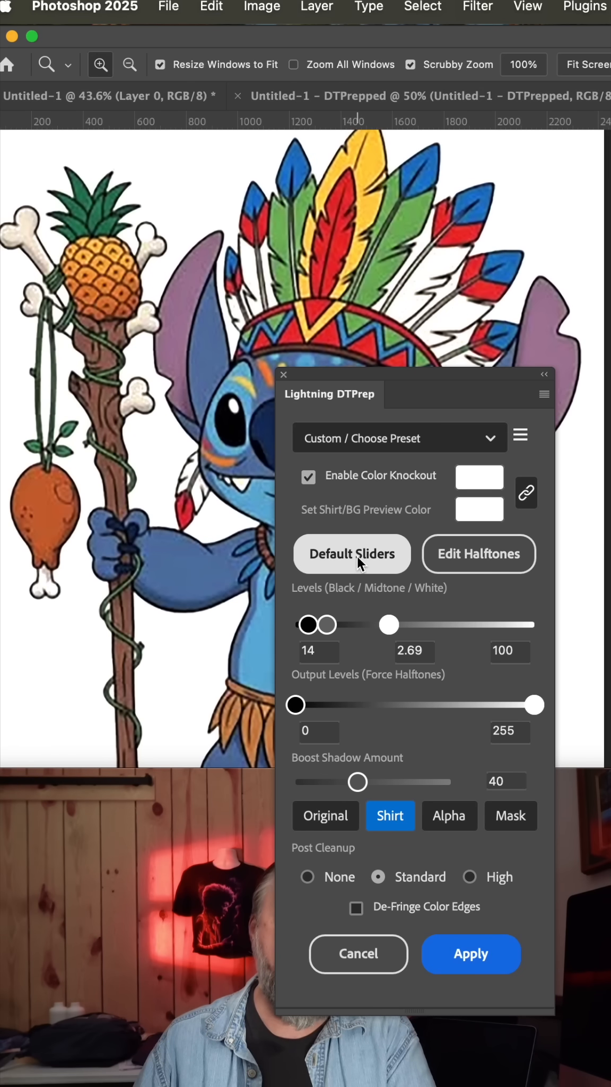
click(353, 554)
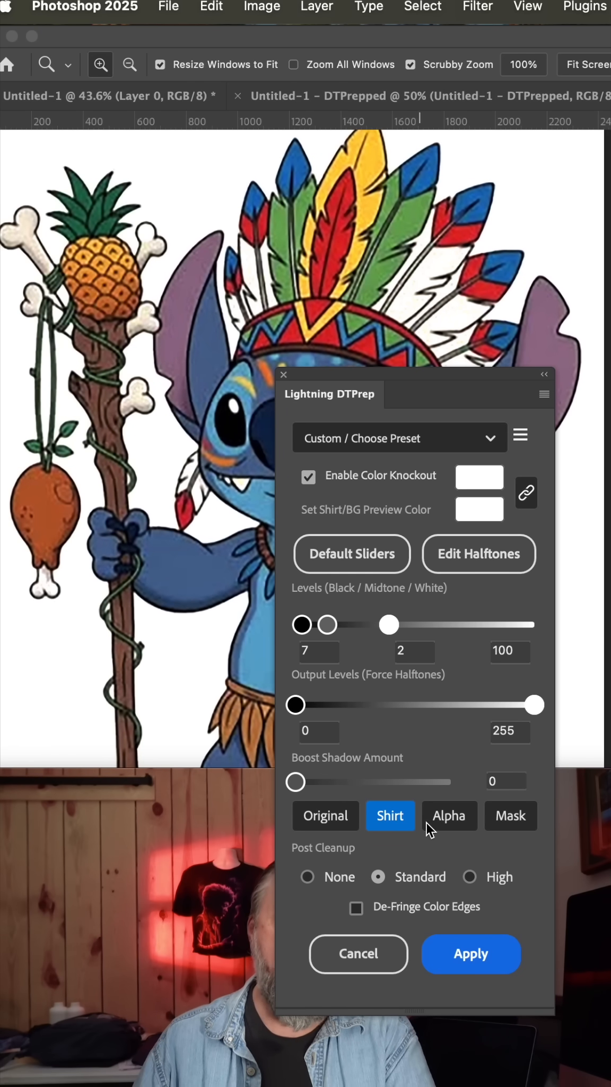
click(449, 815)
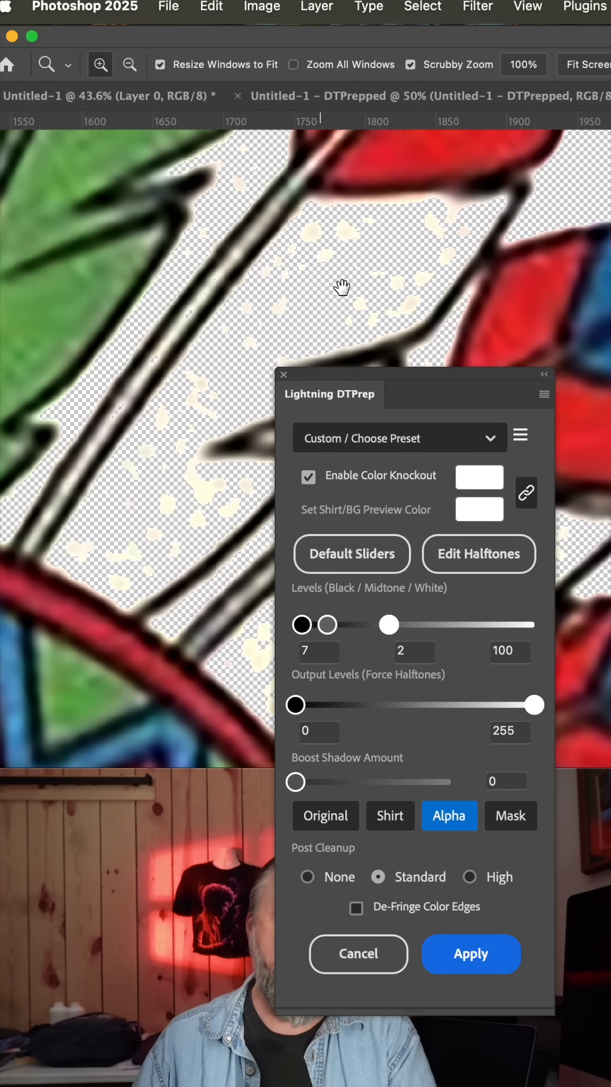
mouse_move(90, 368)
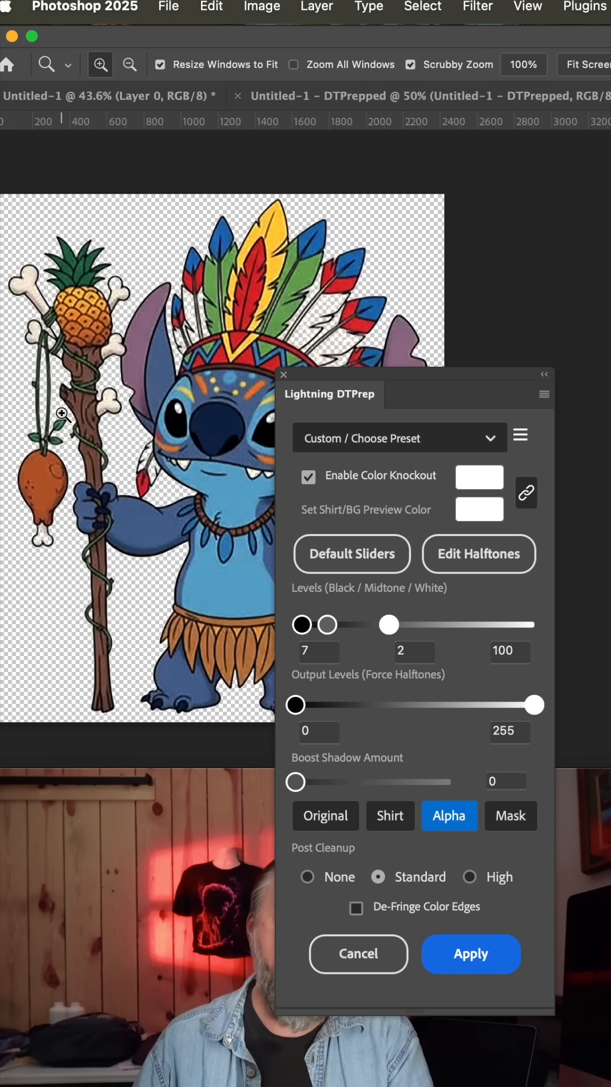
mouse_move(56, 408)
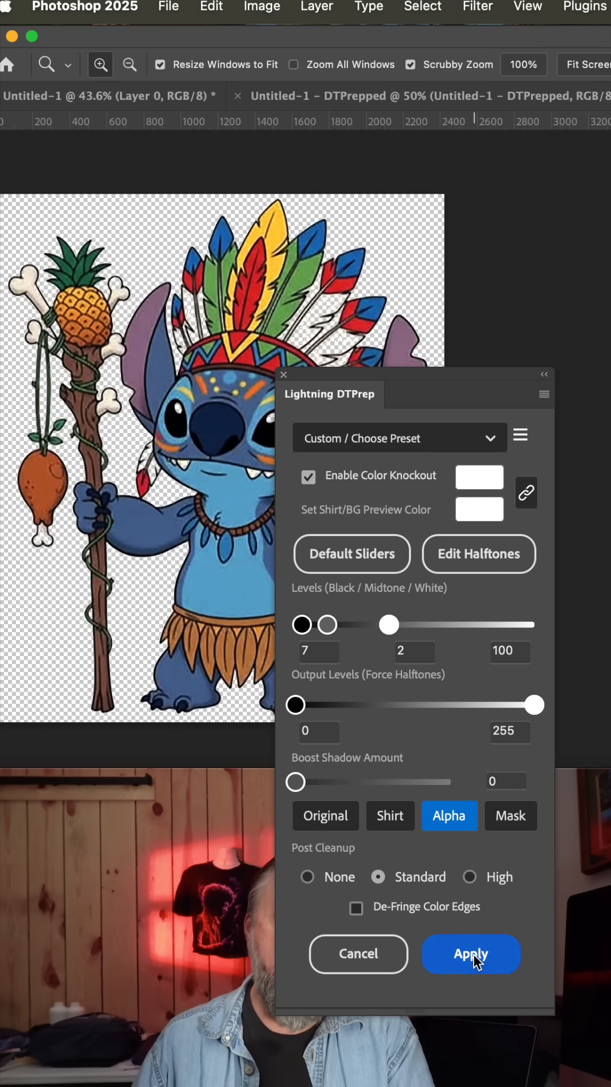
Apply the knockout, producing a masked DTPrepped layer on a transparent background
click(470, 954)
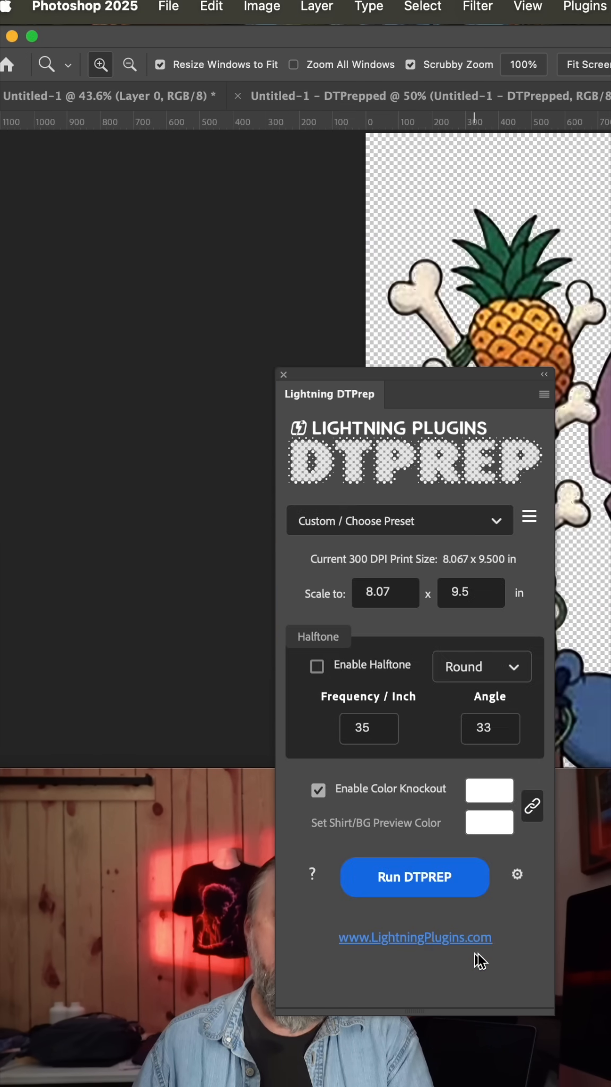
click(415, 877)
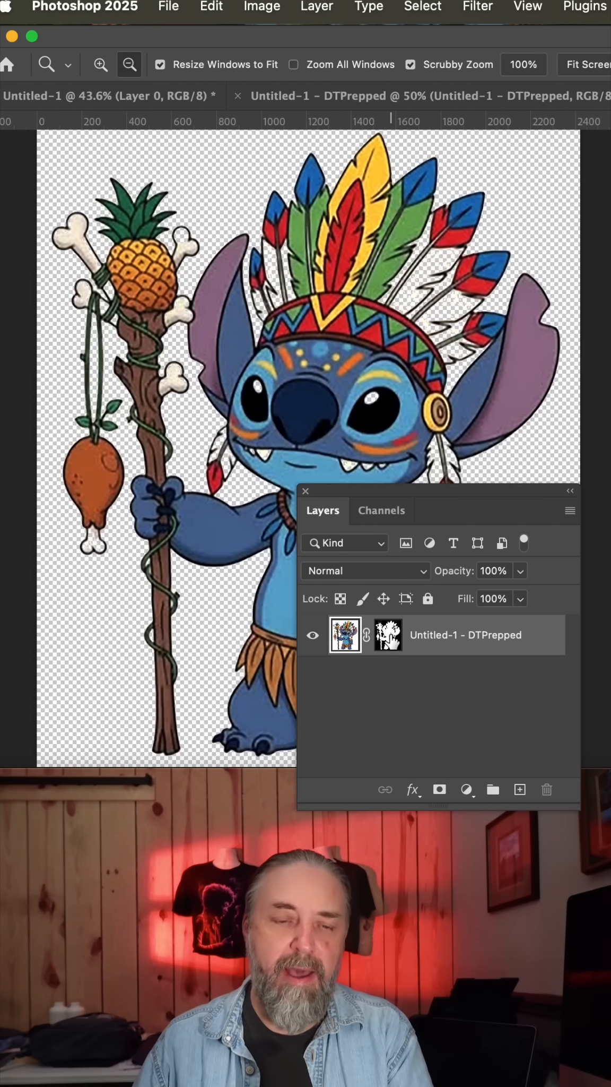
Erase the stray speckles from the feather area of the DTPrepped layer's mask
click(387, 635)
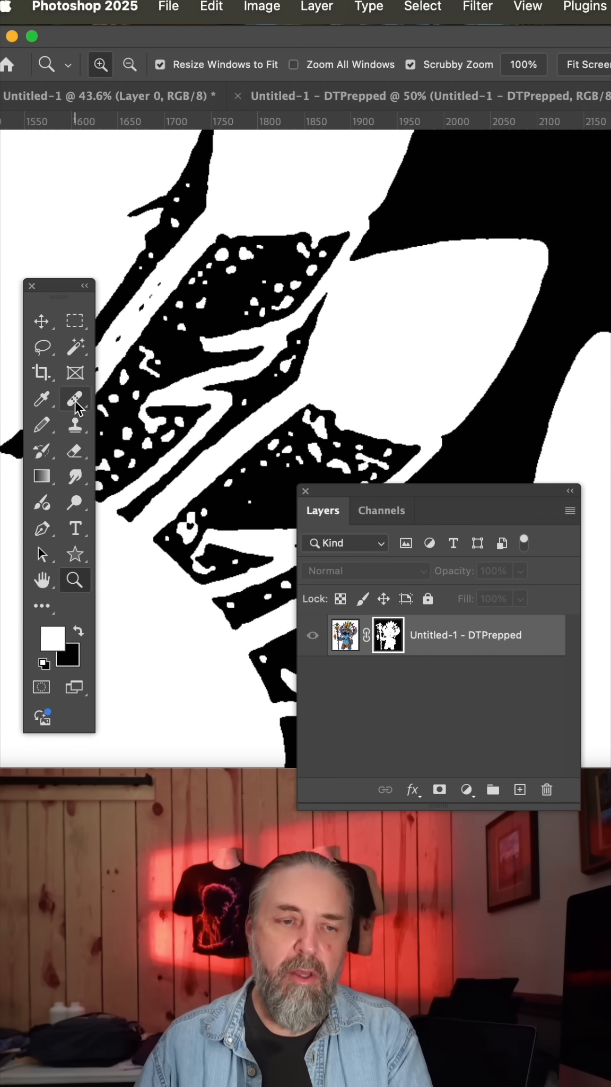
click(76, 450)
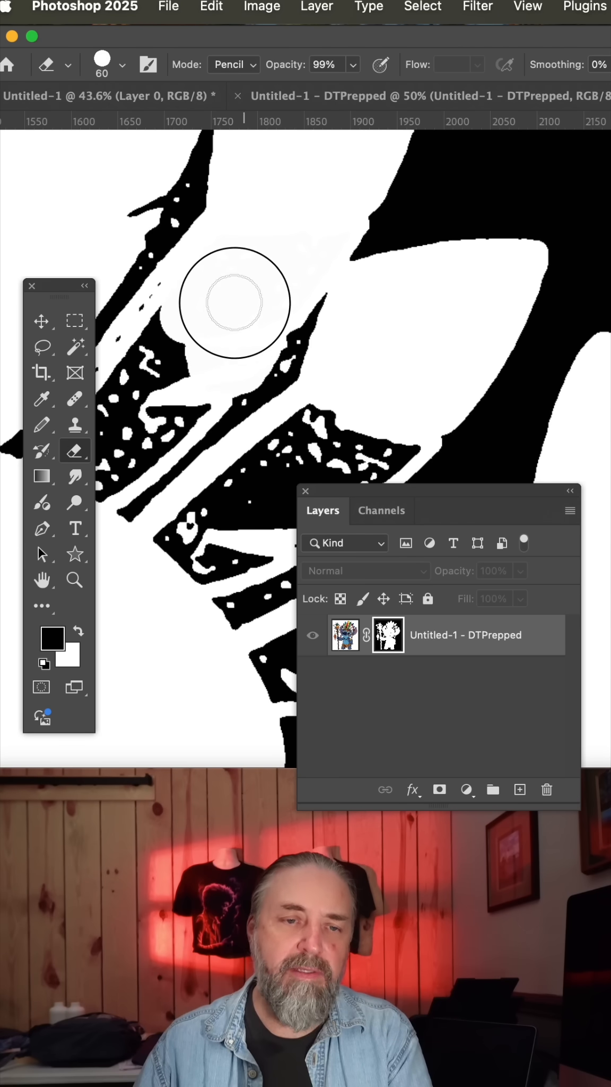
drag(235, 302, 148, 454)
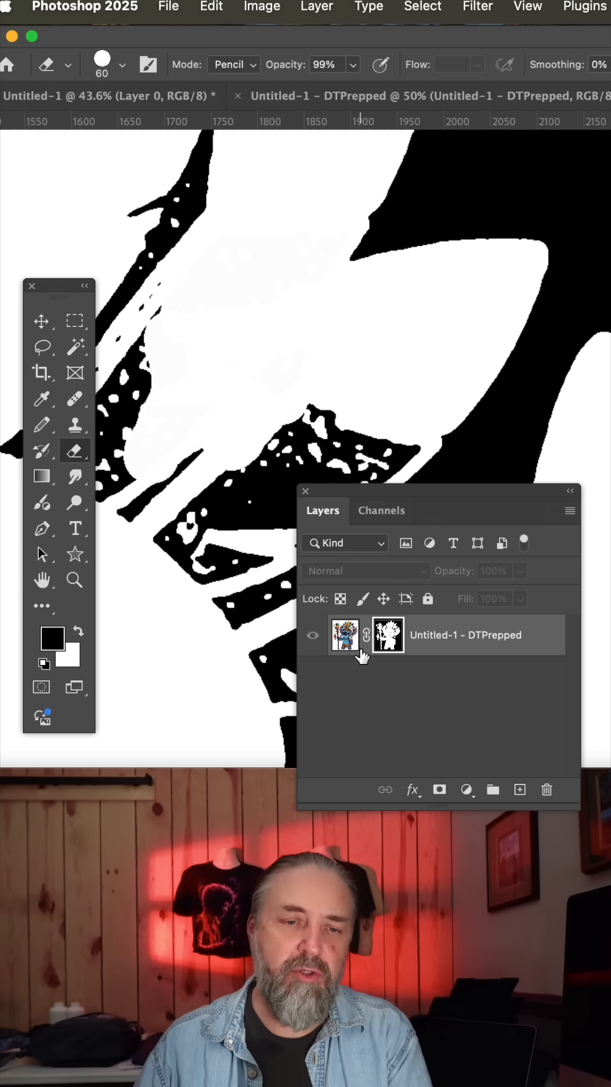
click(345, 635)
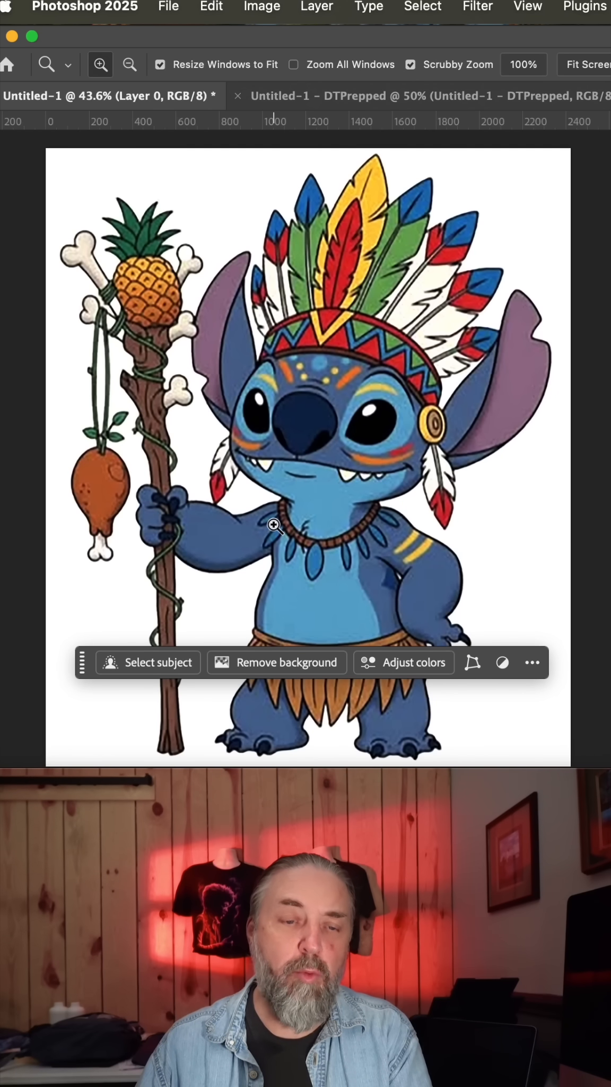
mouse_move(286, 663)
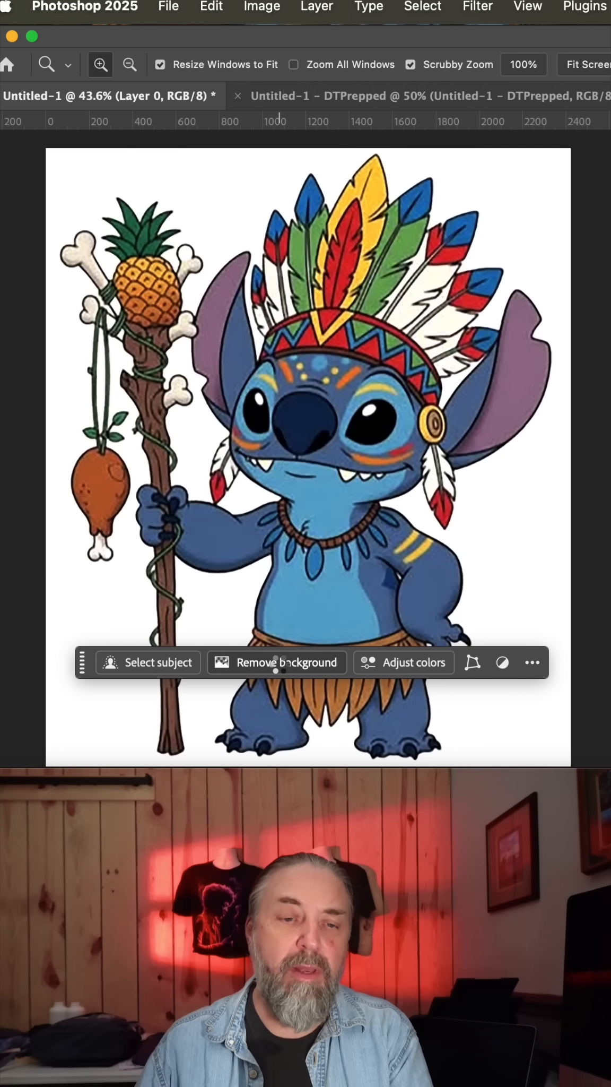
Remove the white background from the Untitled-1 artwork with Remove Background
click(277, 662)
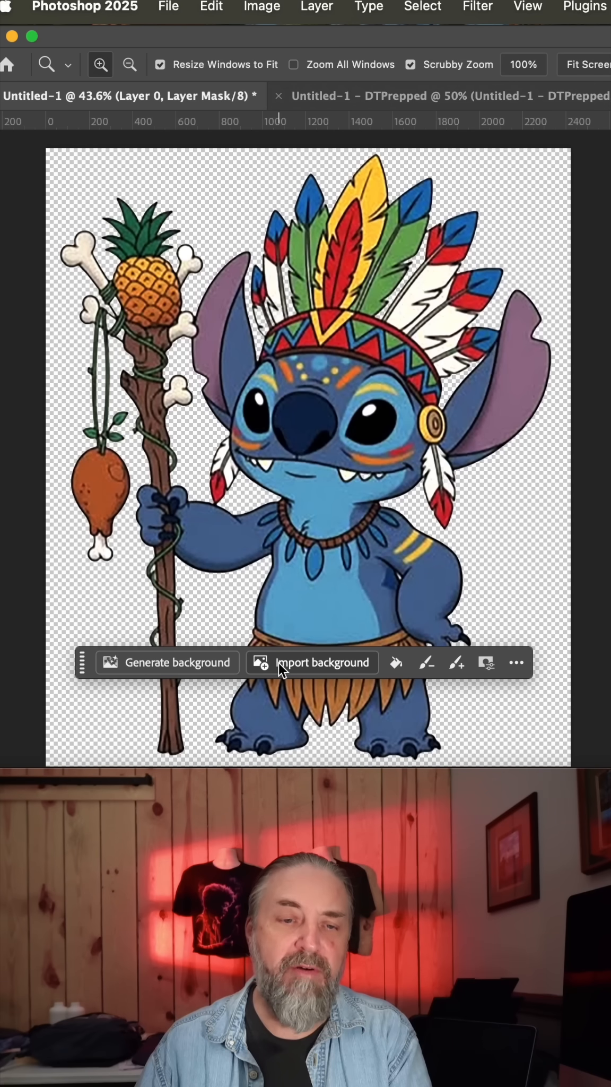
mouse_move(353, 347)
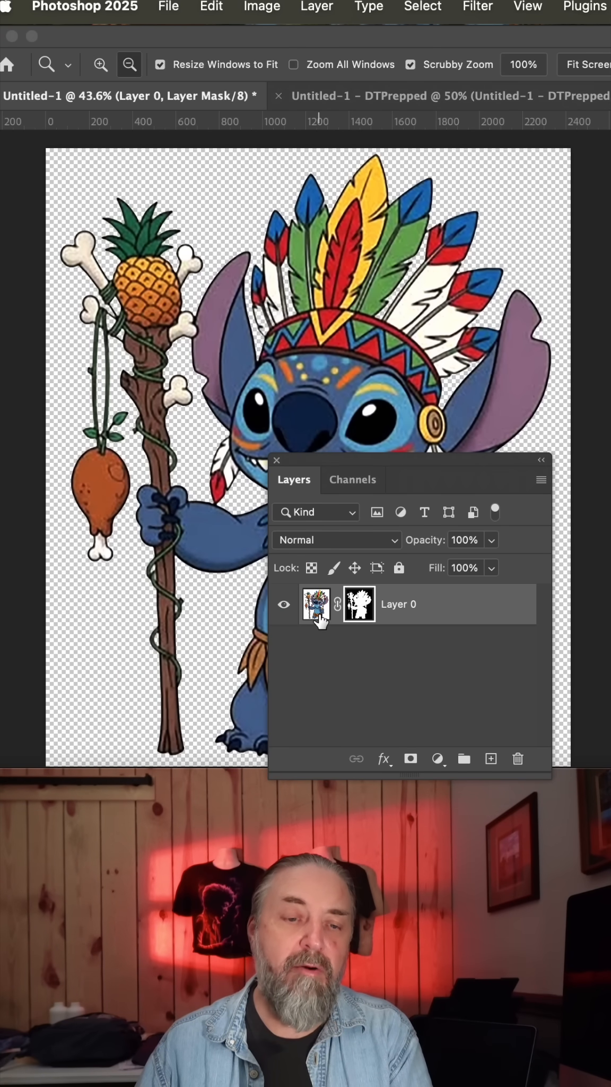
Show Layer 0's background-removal mask alone to check its silhouette edges
click(359, 603)
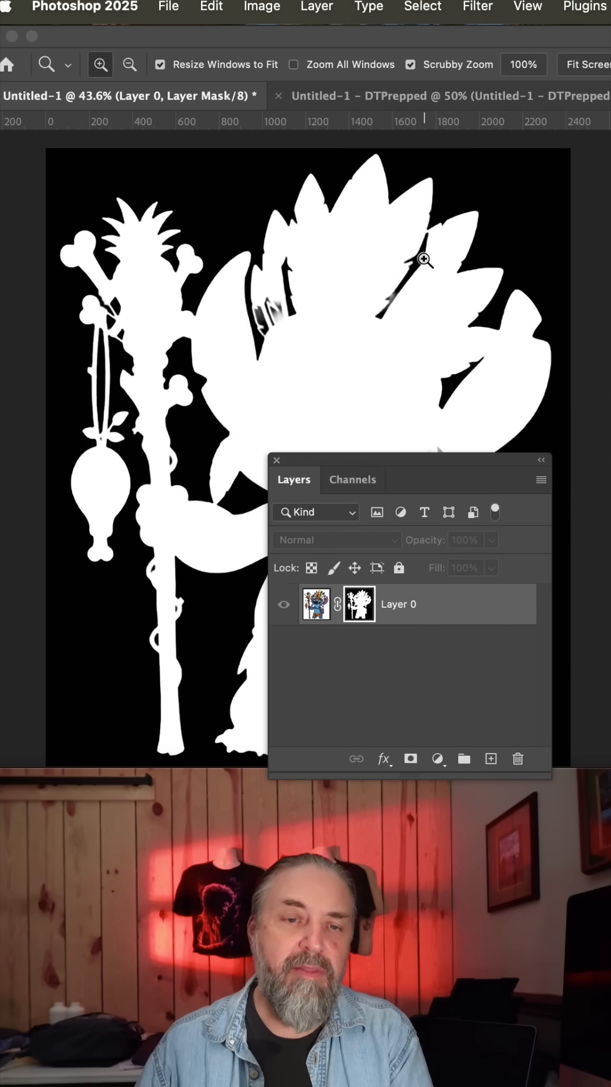
mouse_move(326, 379)
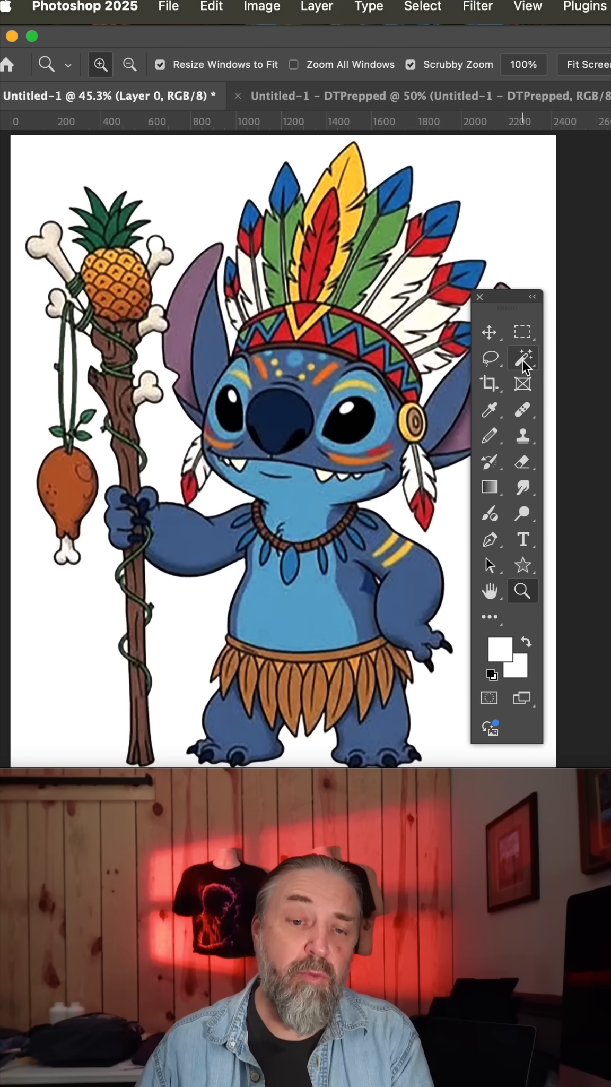
Choose the Magic Wand with Tolerance 30, Anti-alias and Contiguous for the white background
click(524, 358)
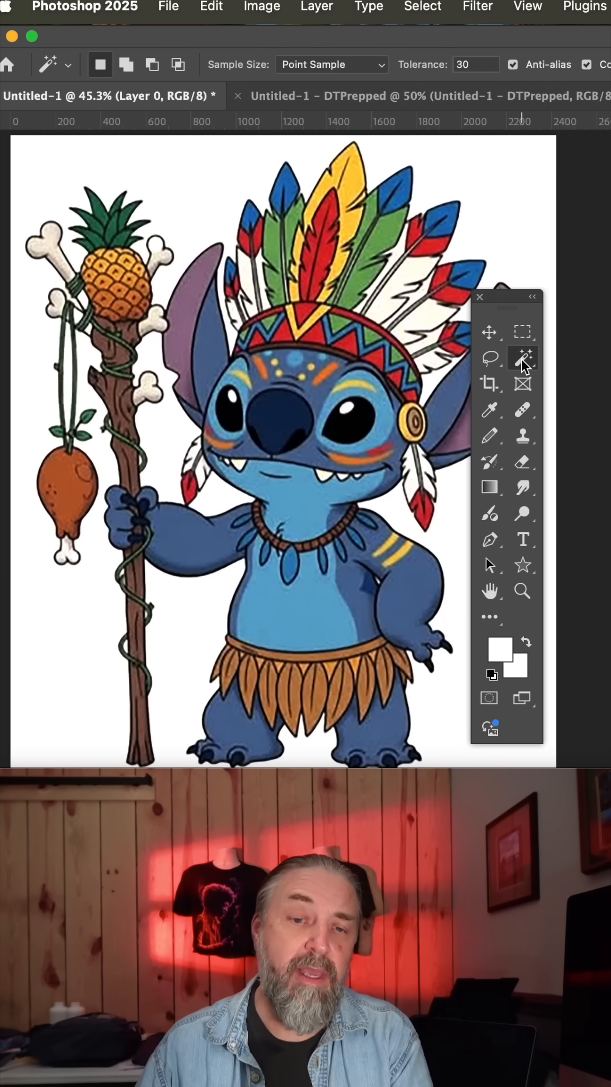
mouse_move(598, 74)
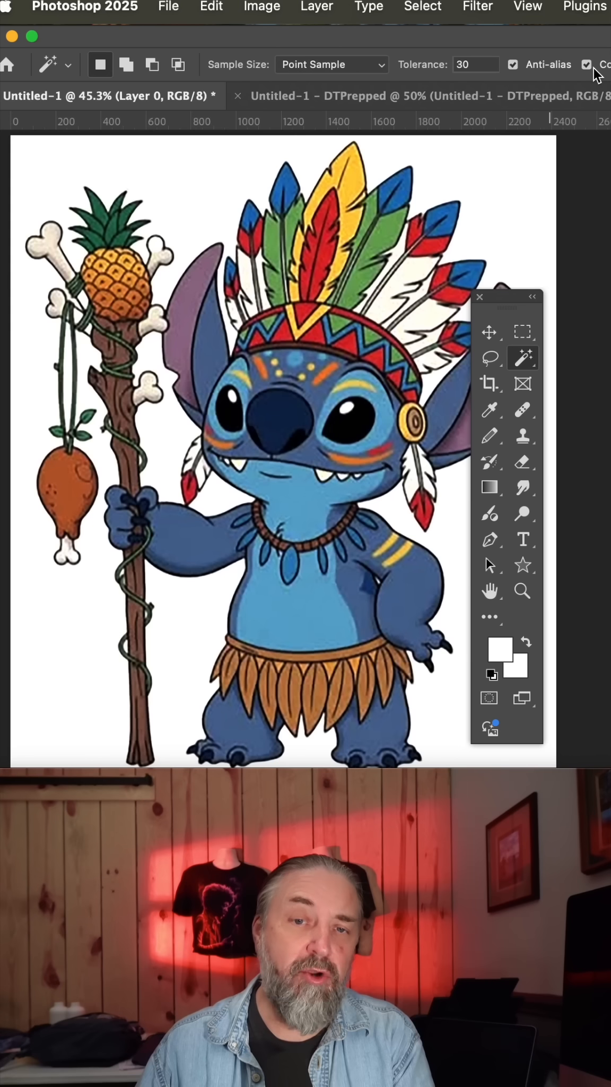
mouse_move(196, 207)
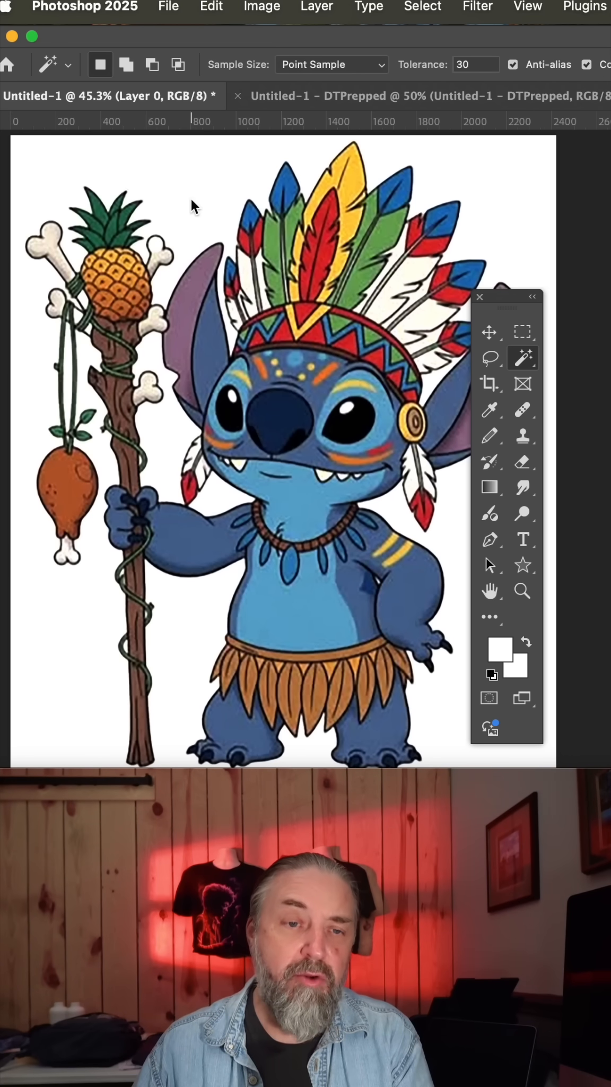